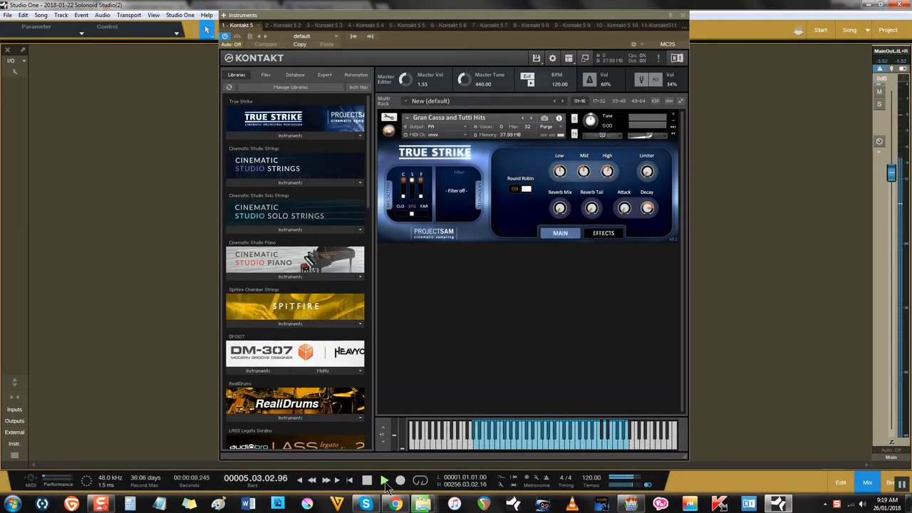
- Step through the tom toms, Military and Field Drum, and Snare Drum instances
left_click(383, 478)
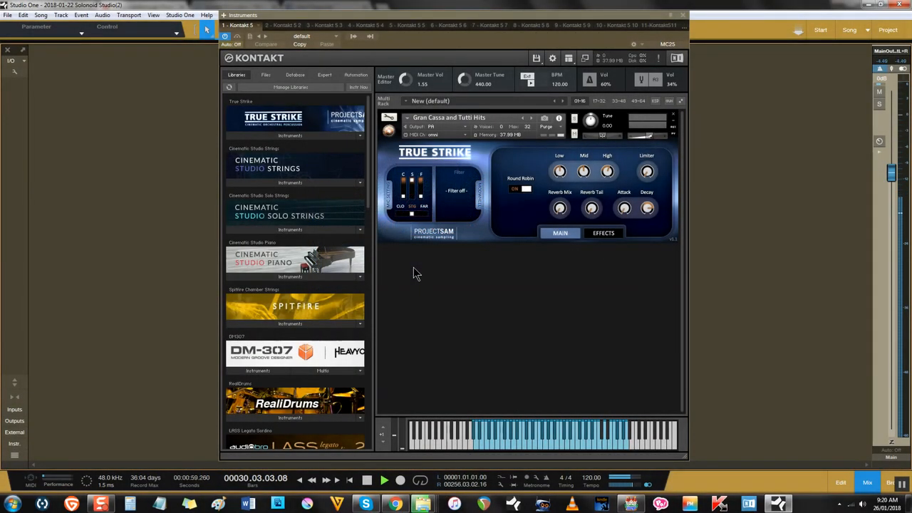
mouse_move(300, 102)
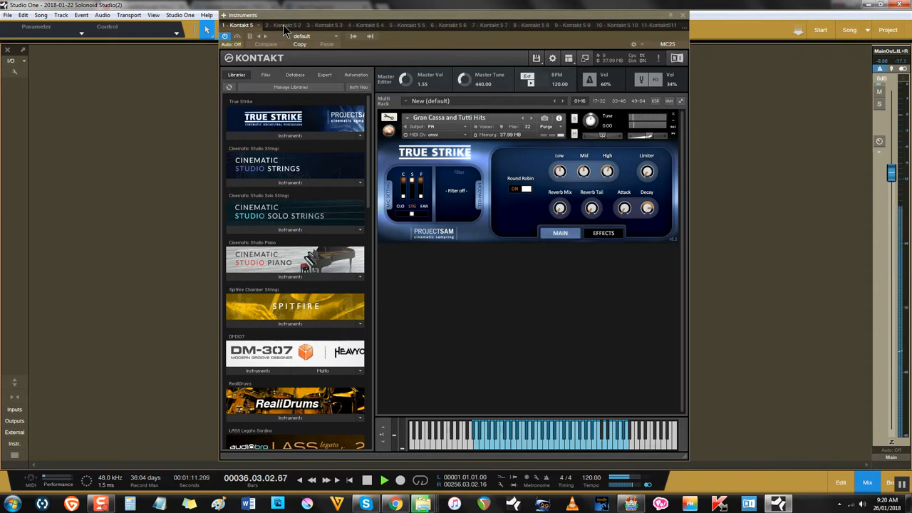
left_click(279, 25)
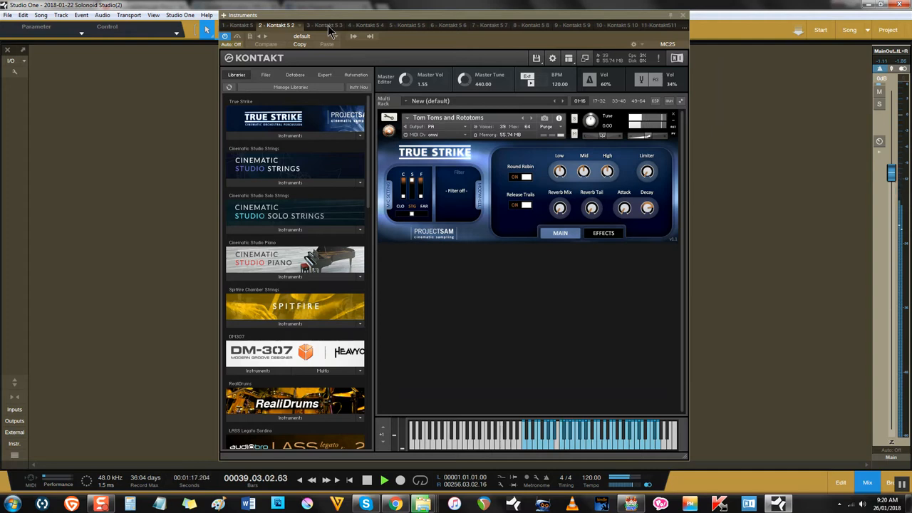
left_click(320, 26)
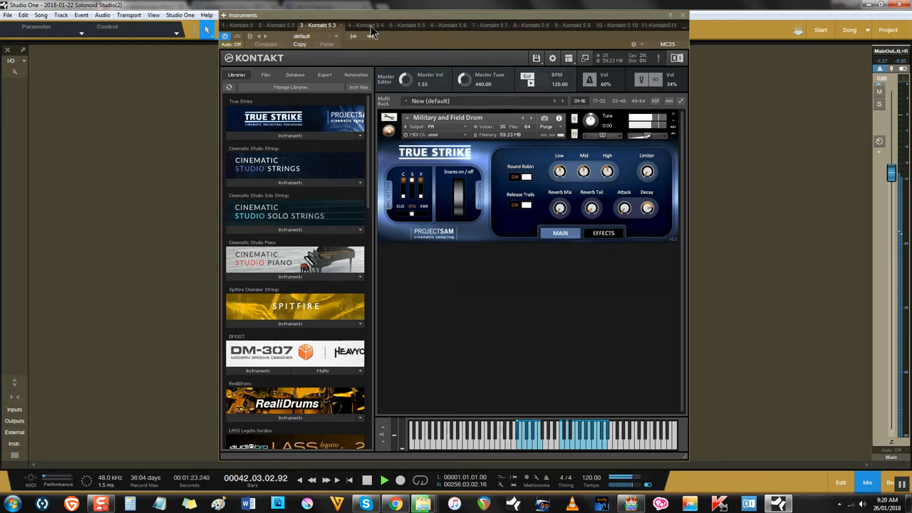
left_click(362, 26)
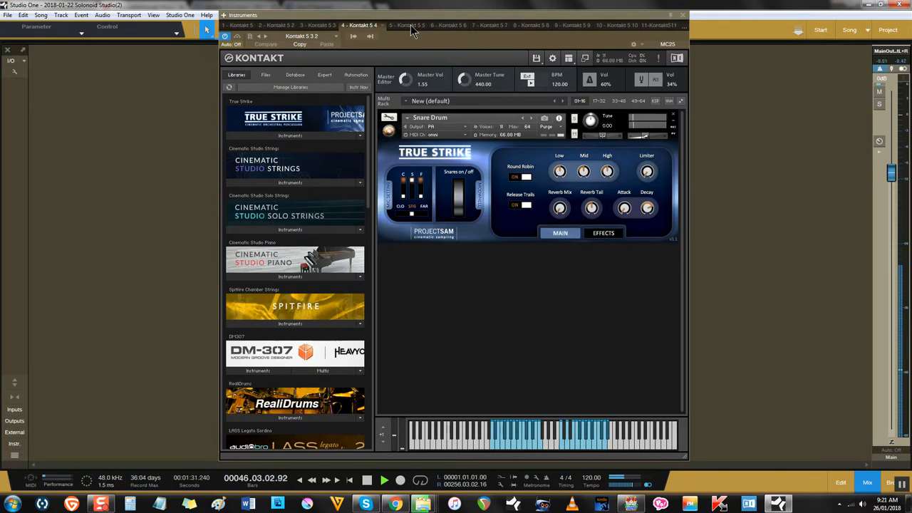
- Continue through later instances including Tam Tam and Wind Gong, ending on the Snare Ensemble
left_click(400, 26)
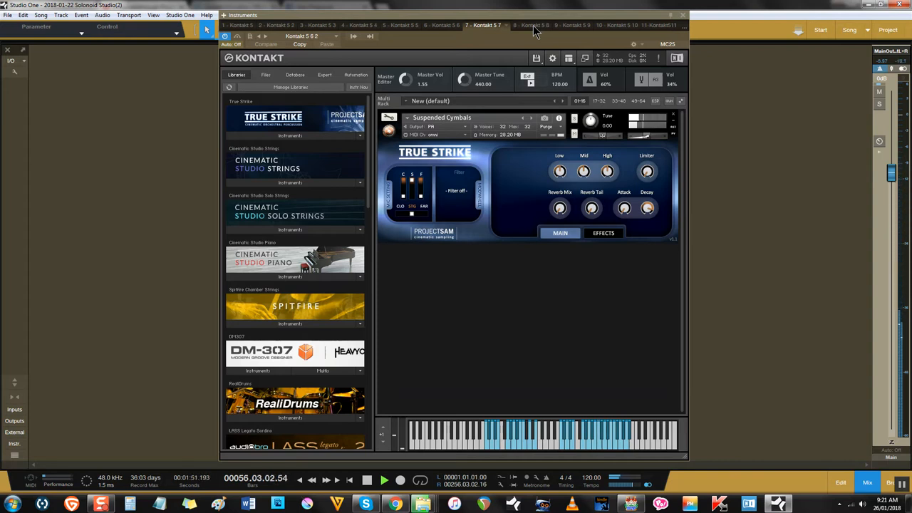
left_click(525, 26)
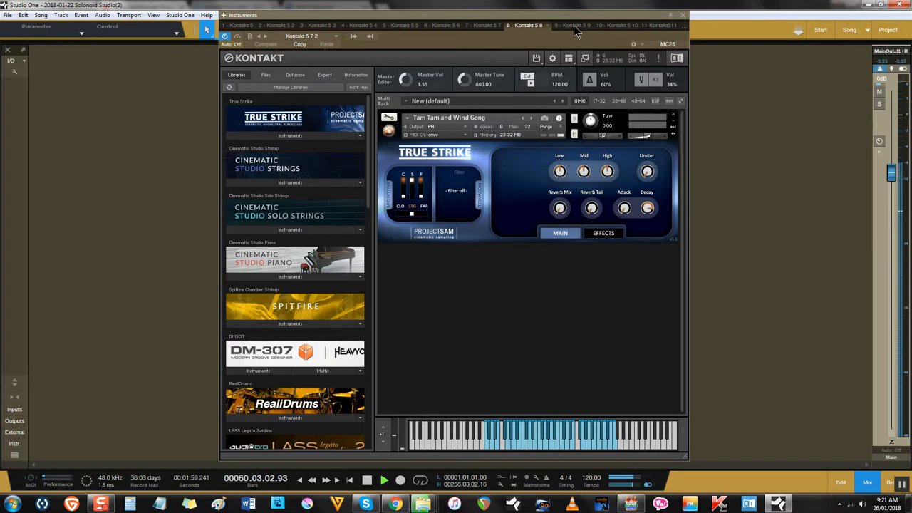
left_click(567, 26)
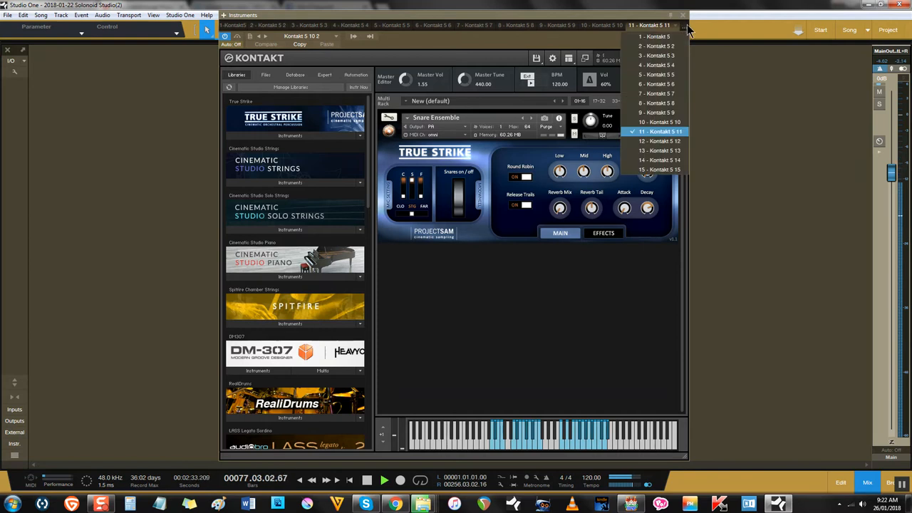
- Show Kontakt 1.12 and browse its rack from Bongos and Congas down to Claps and Snaps
left_click(658, 141)
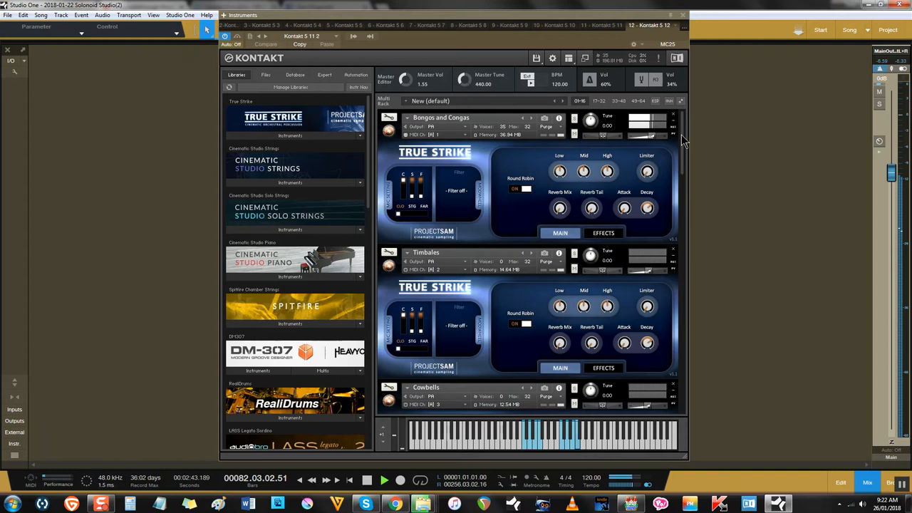
scroll("up", 3)
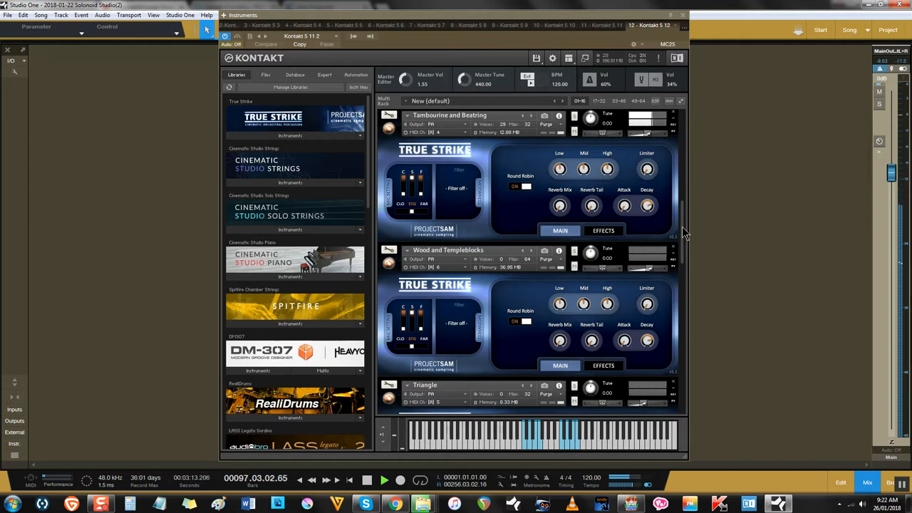
scroll("down", 3)
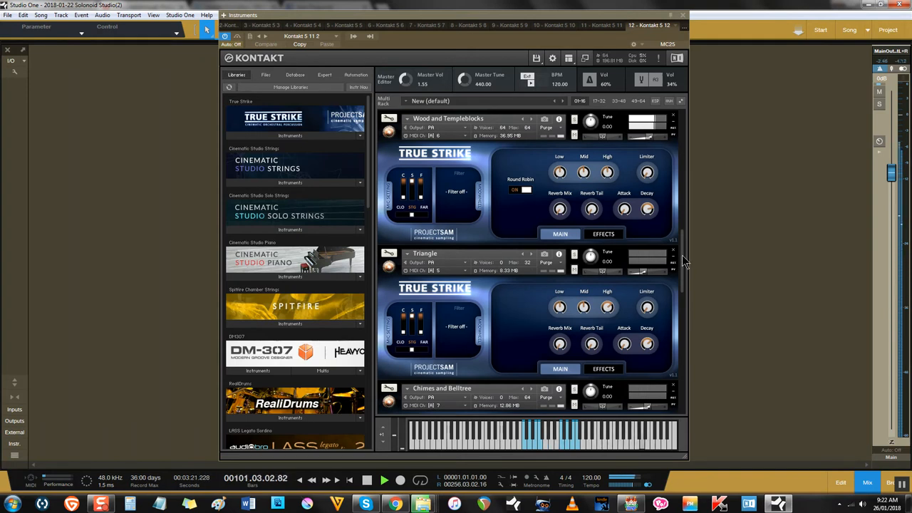
scroll("down", 3)
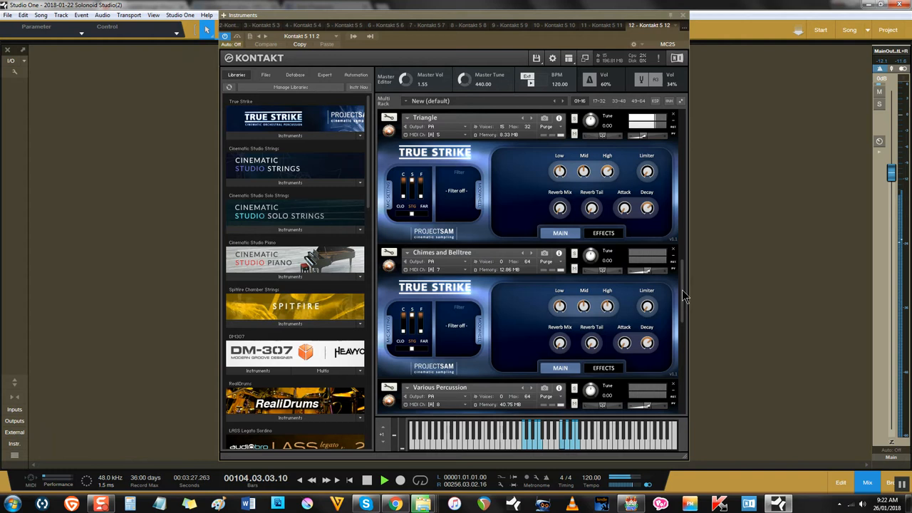
scroll("down", 3)
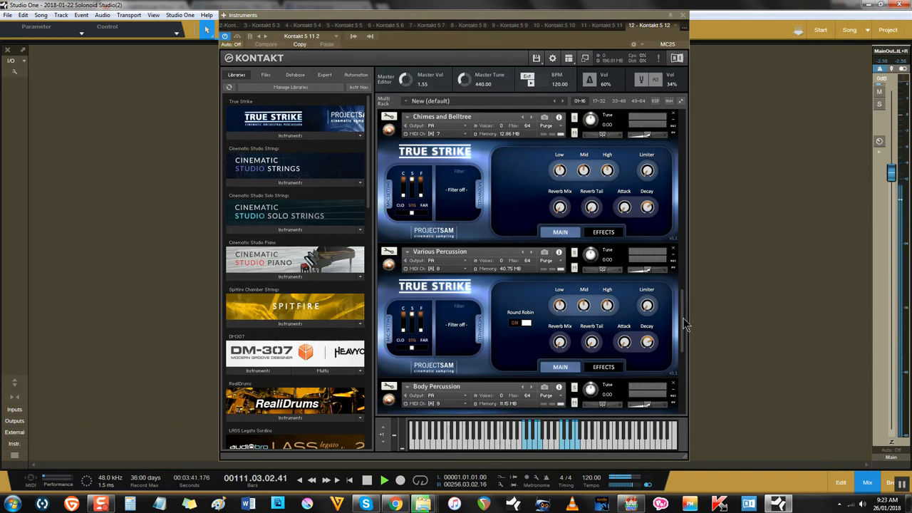
scroll("down", 3)
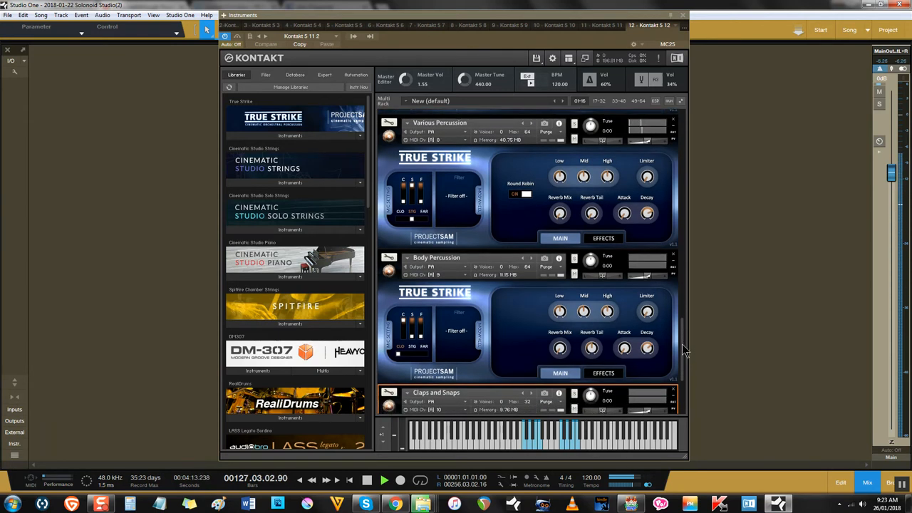
scroll("down", 3)
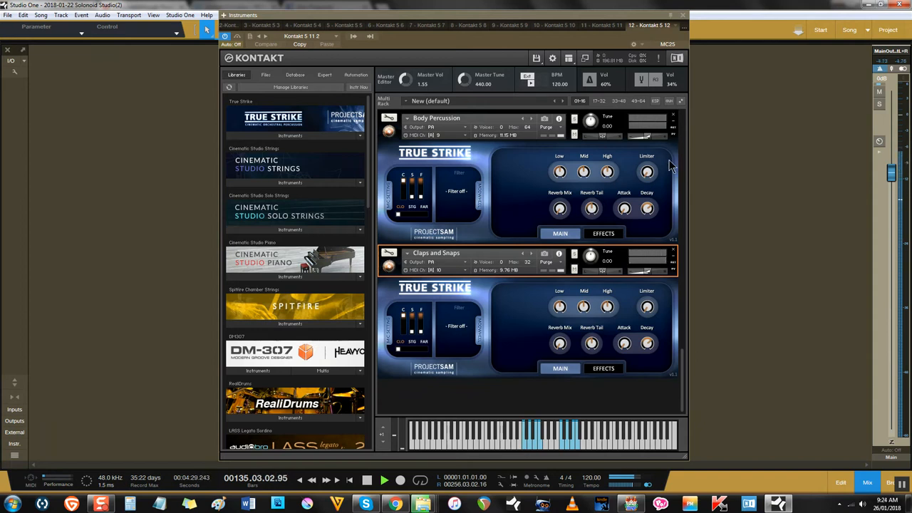
- Show Kontakt 1.13 and browse Celesta, Marimba, Glockenspiel, Xylophone, Tubular Bells and Crotales
left_click(648, 25)
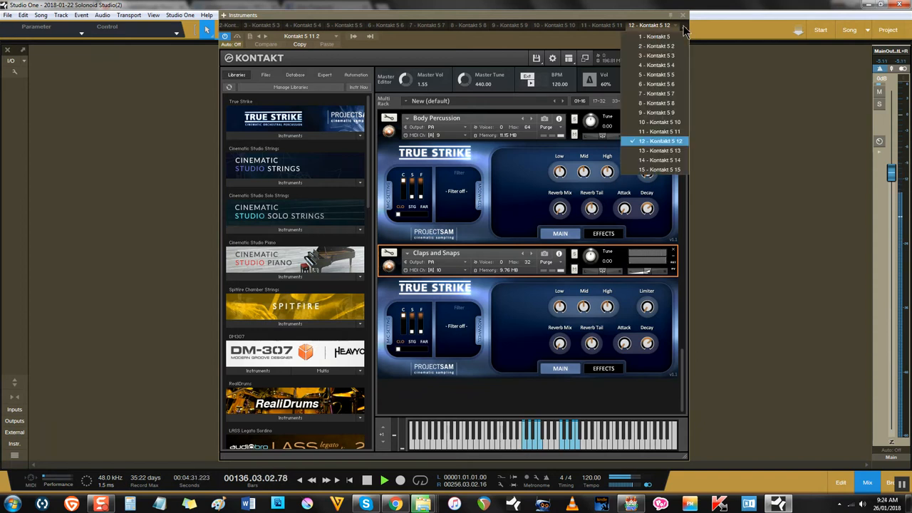
mouse_move(658, 151)
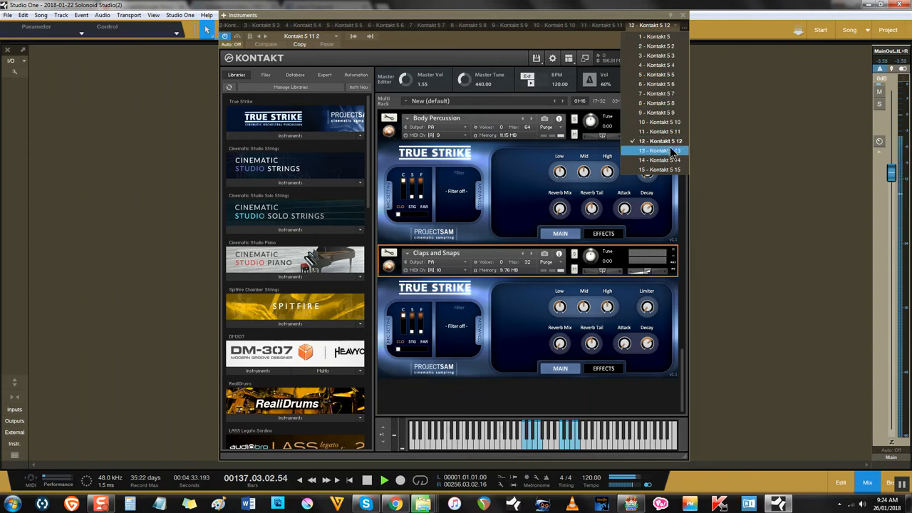
left_click(655, 151)
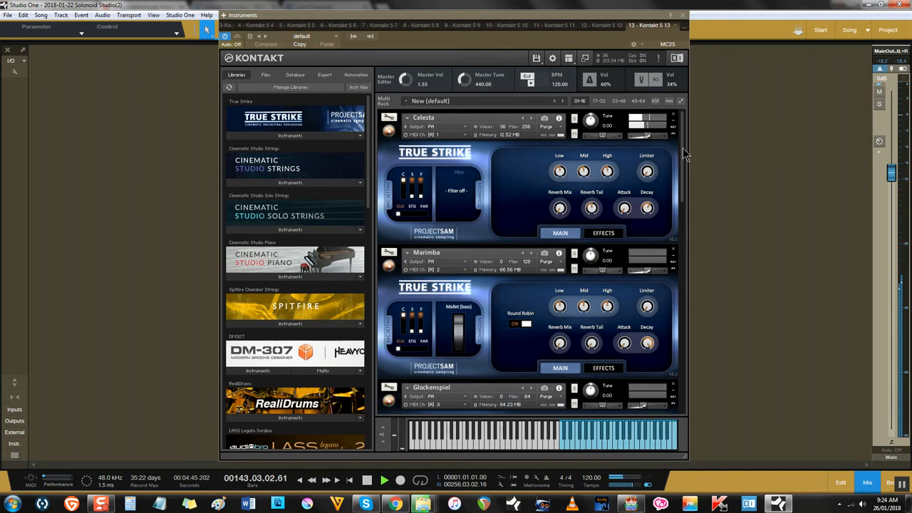
scroll("down", 3)
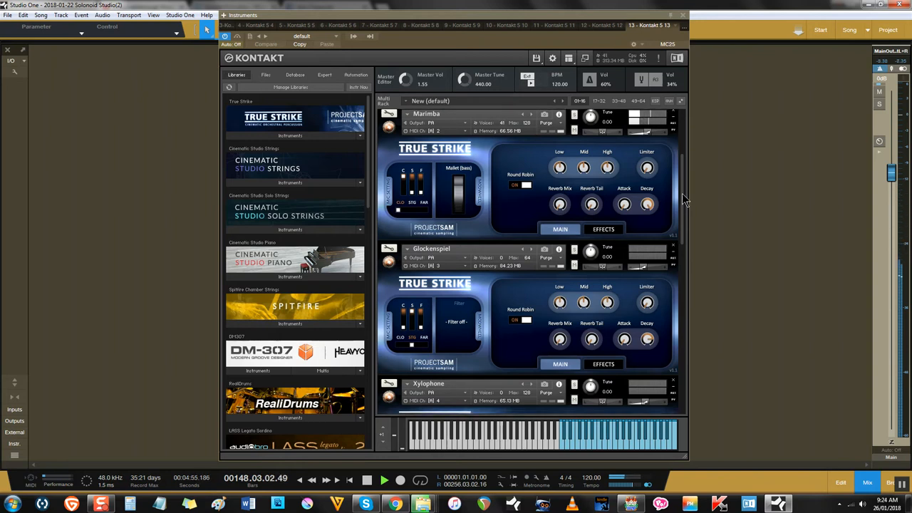
scroll("down", 3)
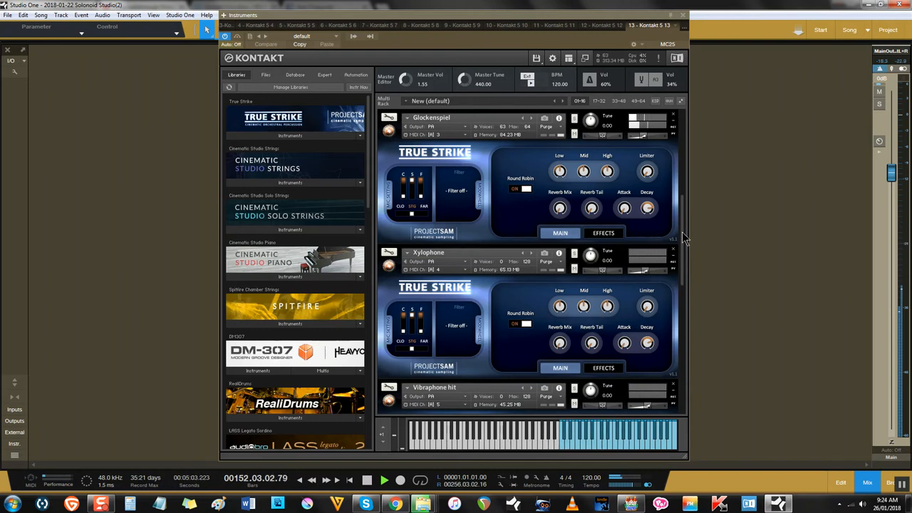
scroll("down", 3)
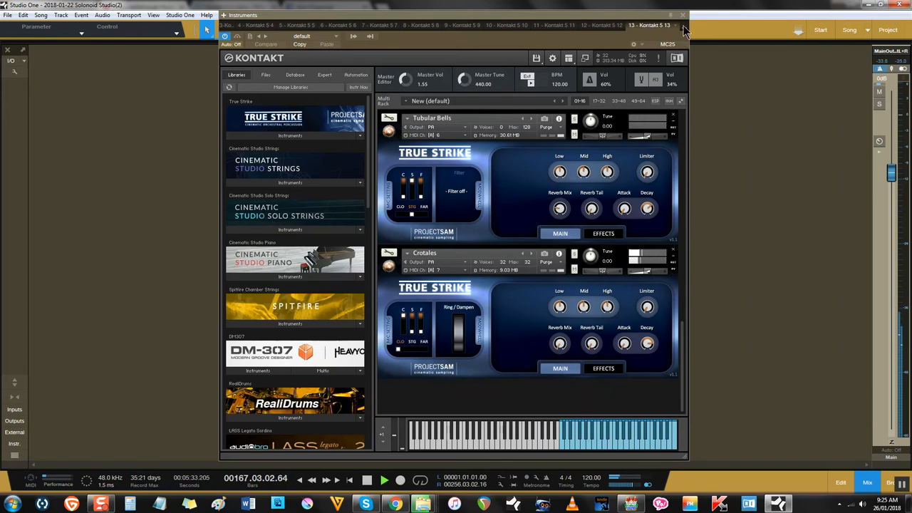
- Show Kontakt 1.14 holding True Strike All Snares and Drums
left_click(652, 26)
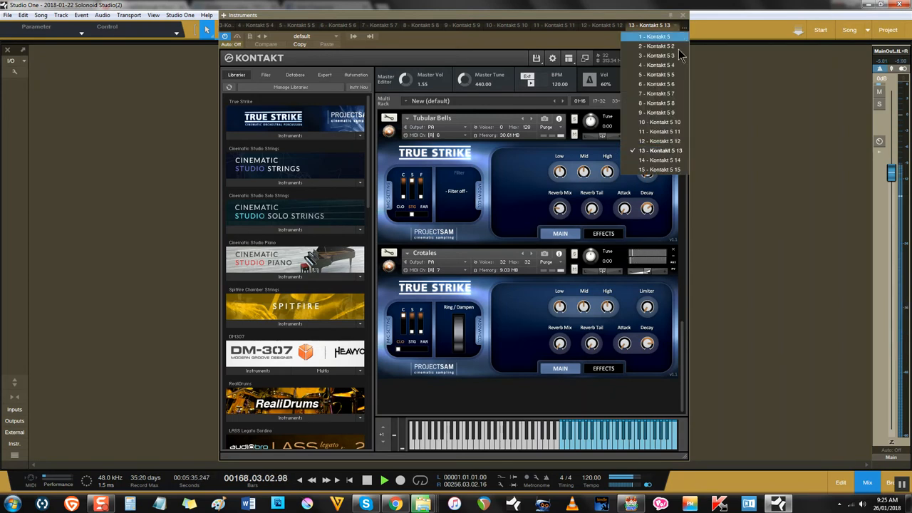
mouse_move(669, 160)
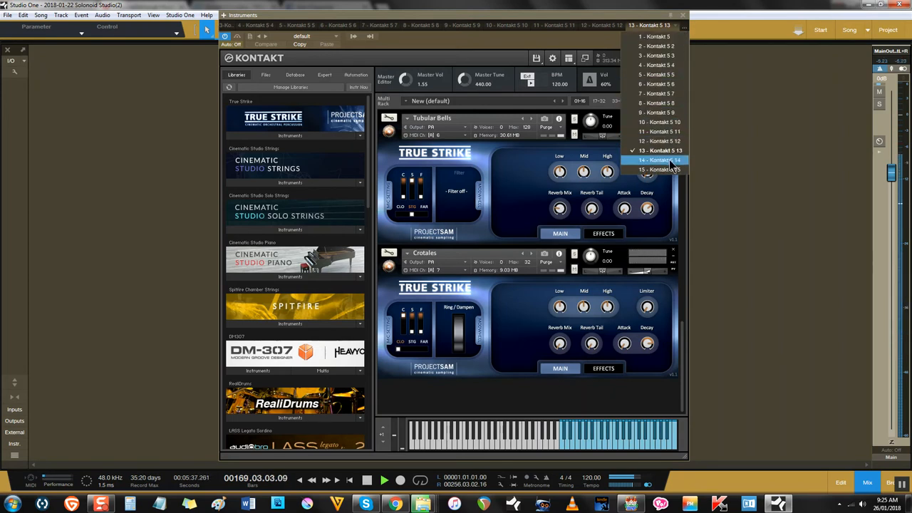
left_click(658, 160)
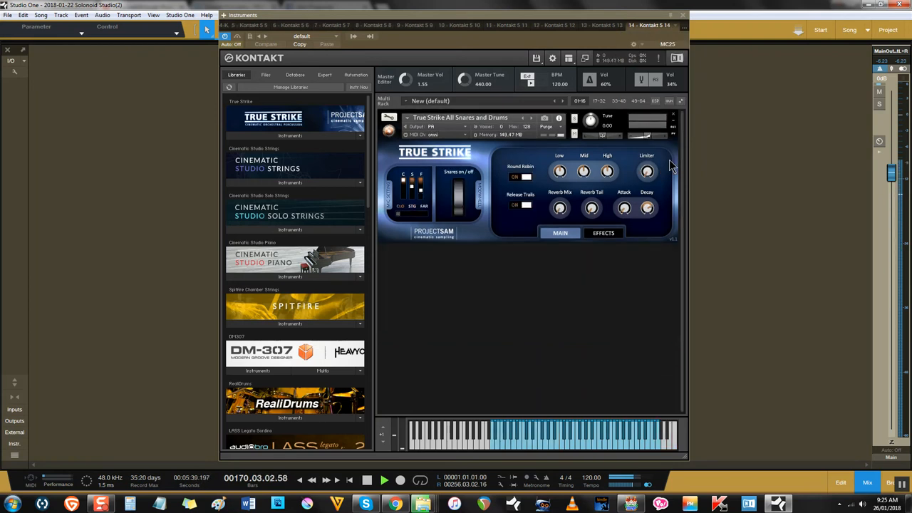
mouse_move(441, 228)
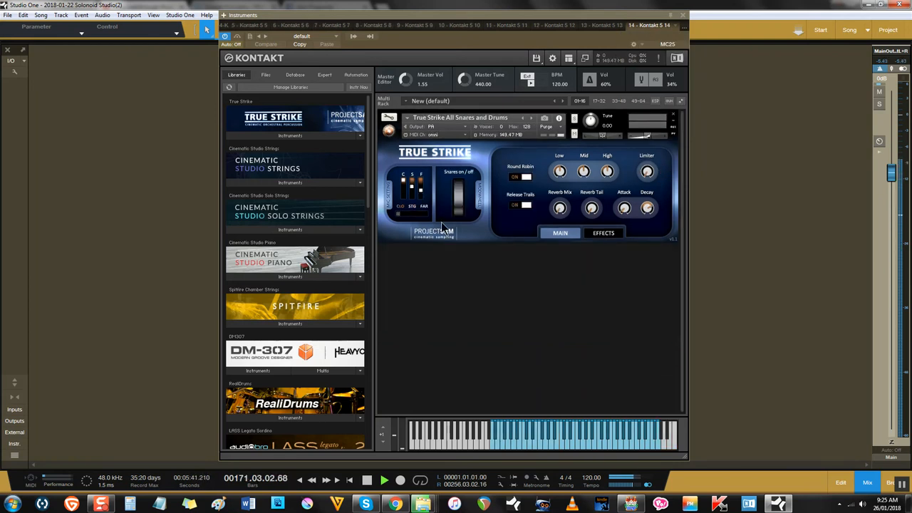